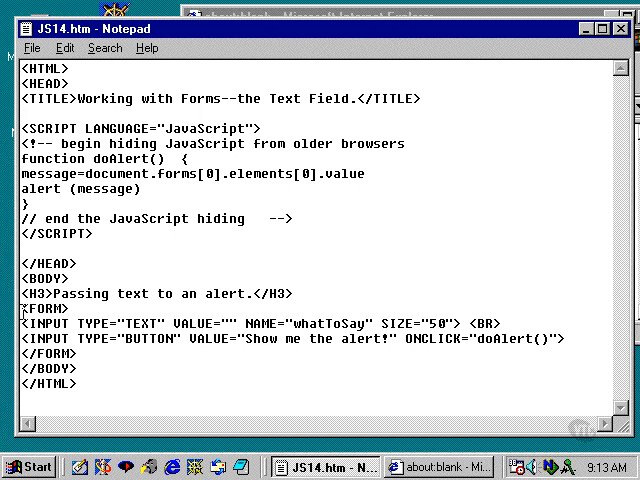
Load JS14.htm in Internet Explorer, showing the 'Passing text to an alert.' heading, field and button
double_click(42, 308)
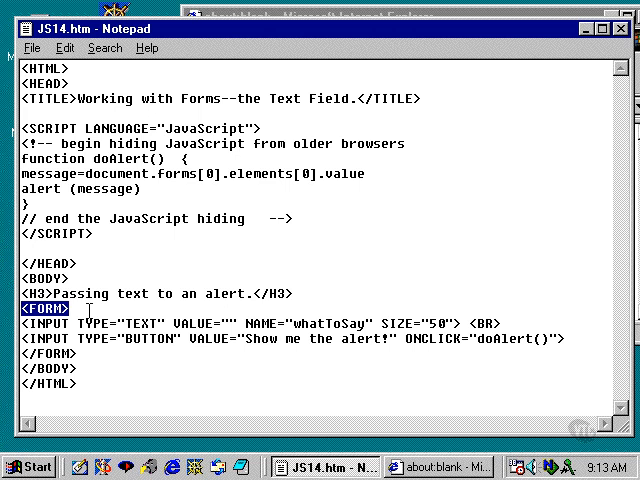
mouse_move(88, 364)
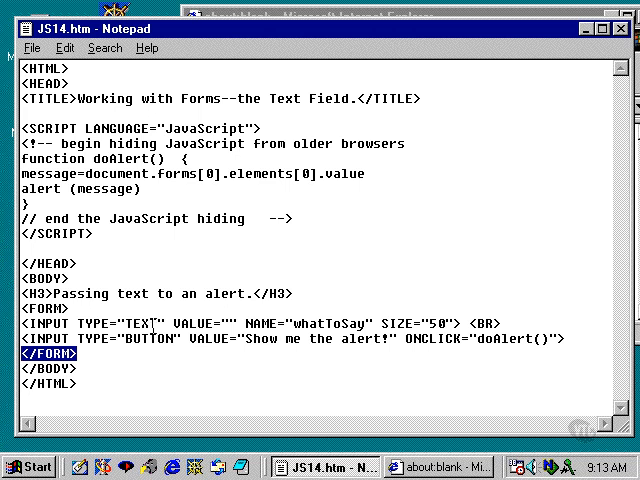
mouse_move(200, 321)
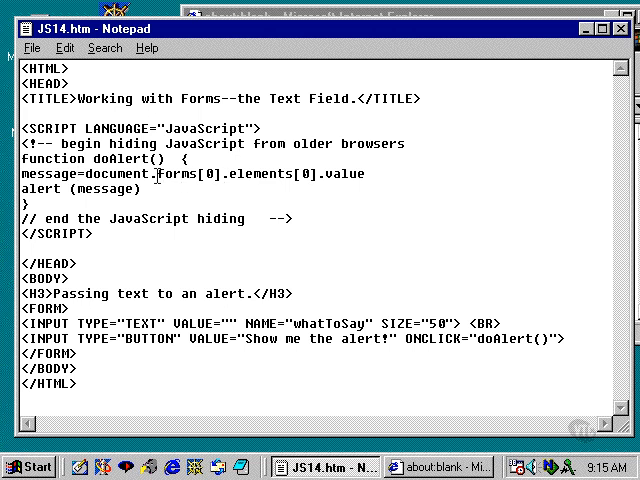
double_click(100, 173)
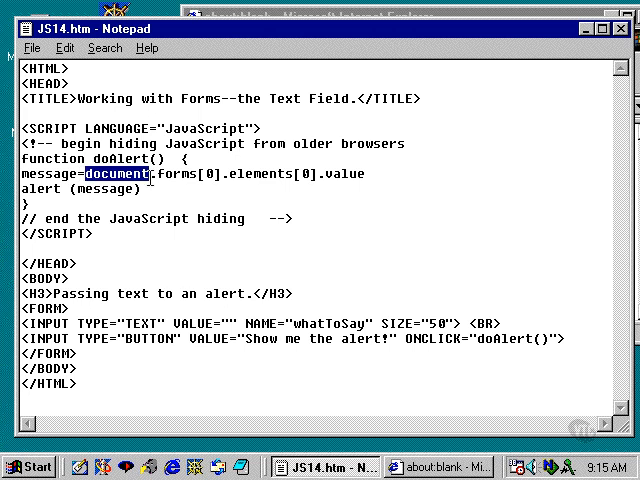
mouse_move(175, 310)
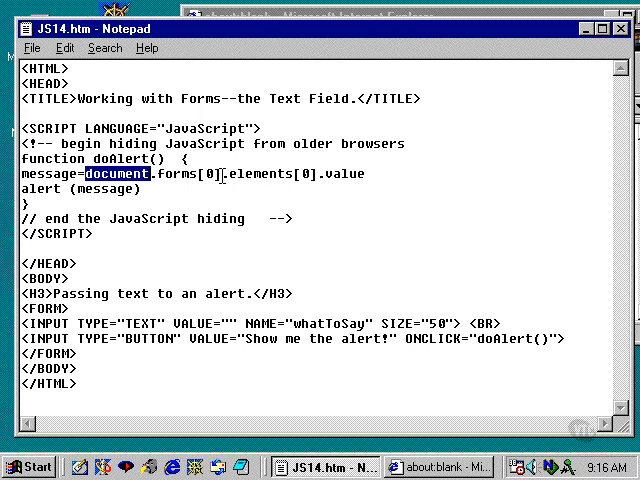
mouse_move(291, 175)
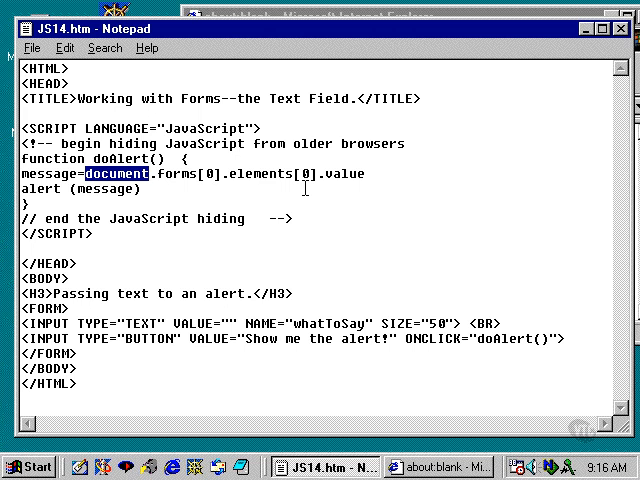
mouse_move(124, 325)
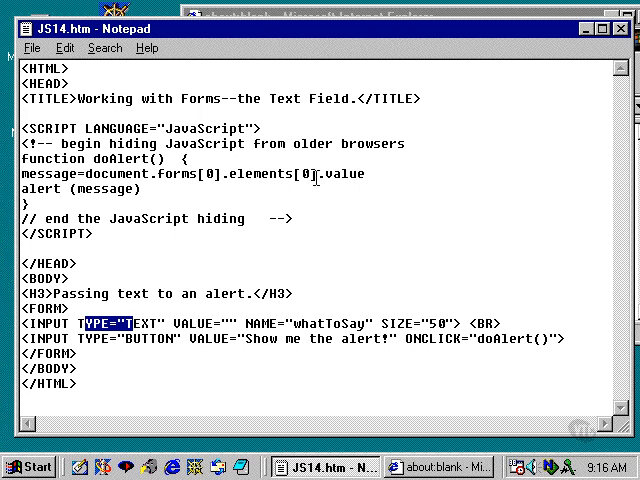
mouse_move(175, 338)
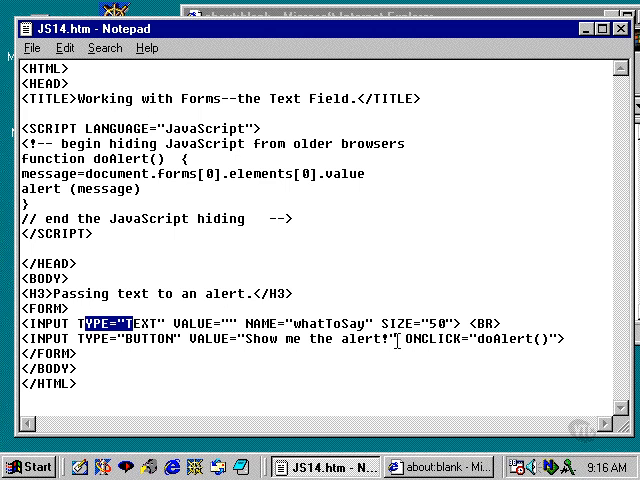
double_click(335, 170)
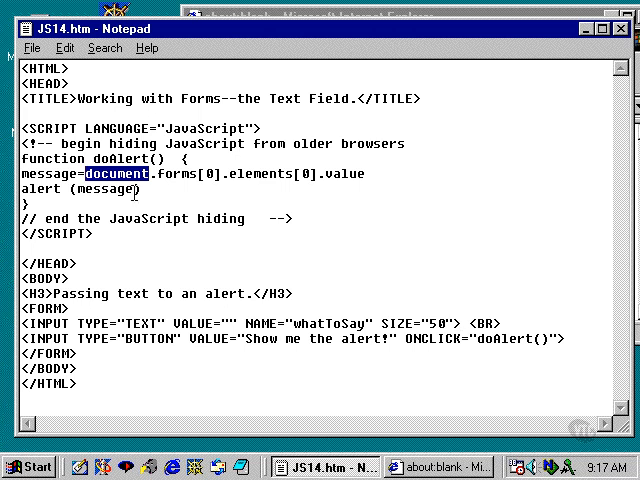
mouse_move(152, 351)
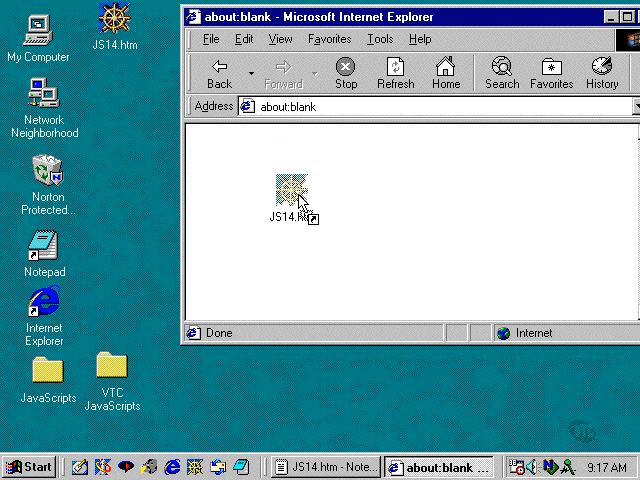
double_click(290, 190)
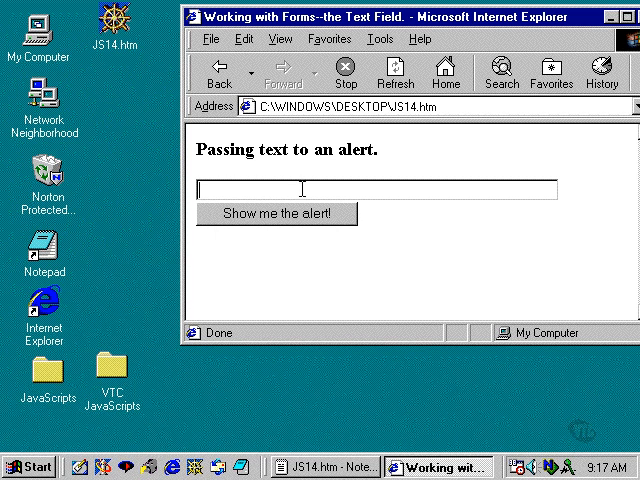
Alert 'Hello. This works.' from the field, then enter 'Goodbye.' and return to Notepad
text(Hello. This works.)
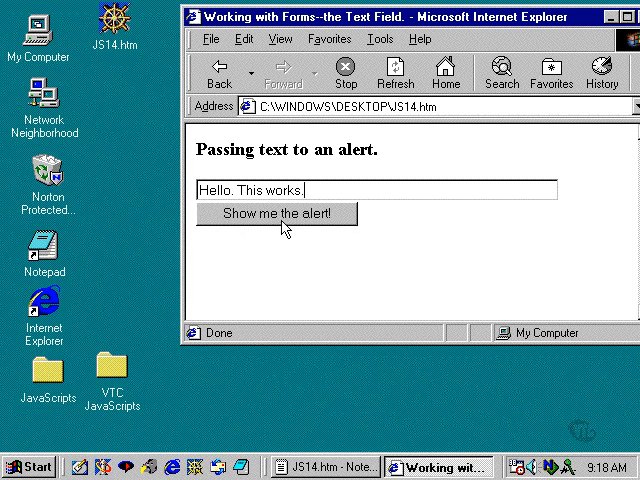
mouse_move(277, 226)
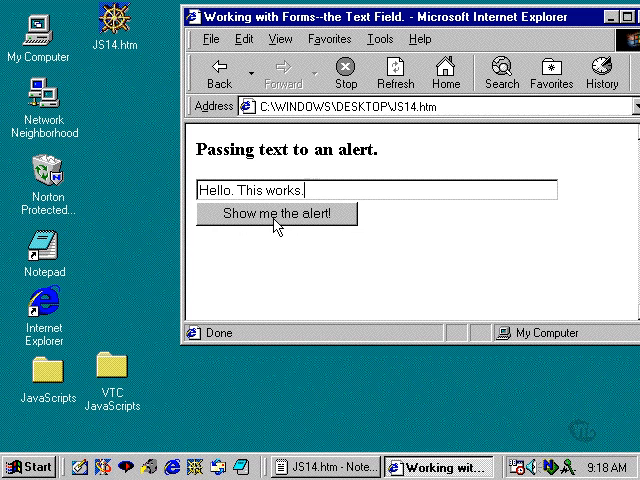
click(276, 213)
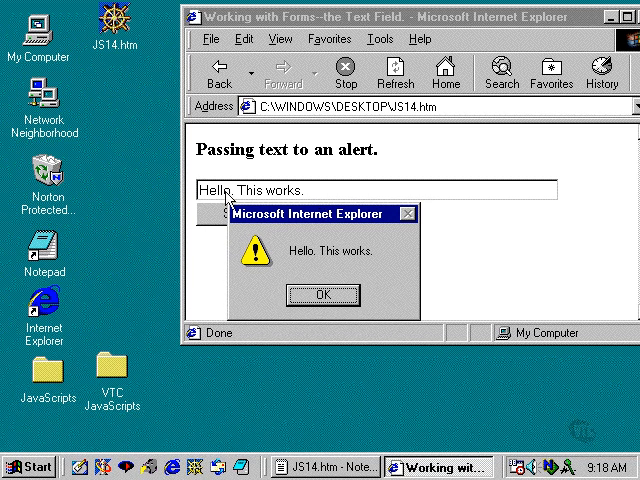
mouse_move(335, 200)
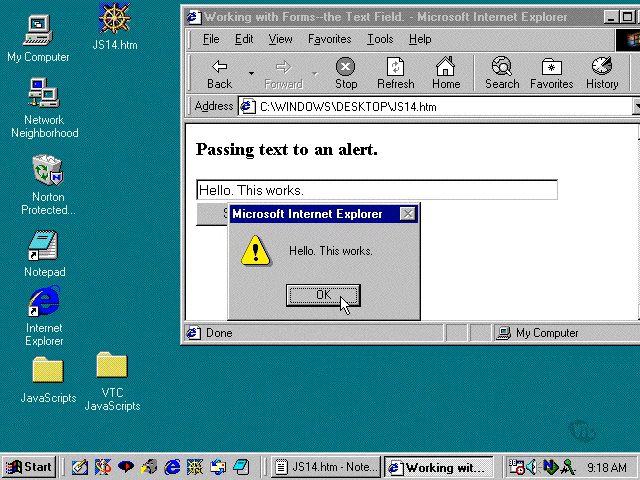
click(322, 296)
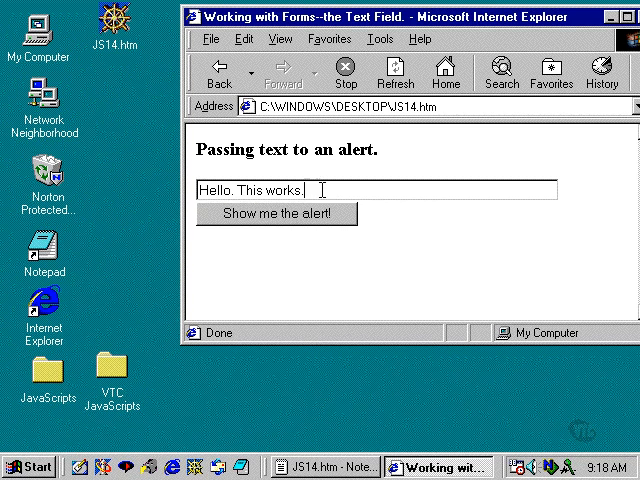
text(Goodbye.)
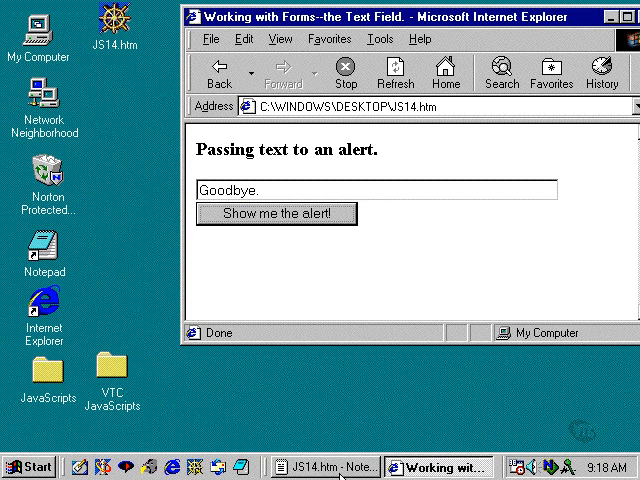
click(321, 467)
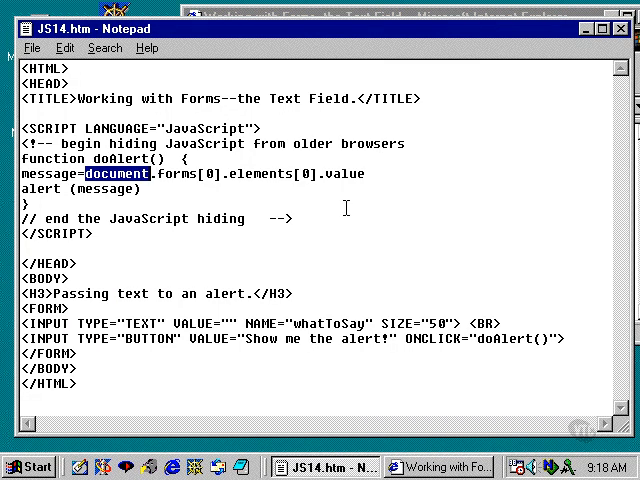